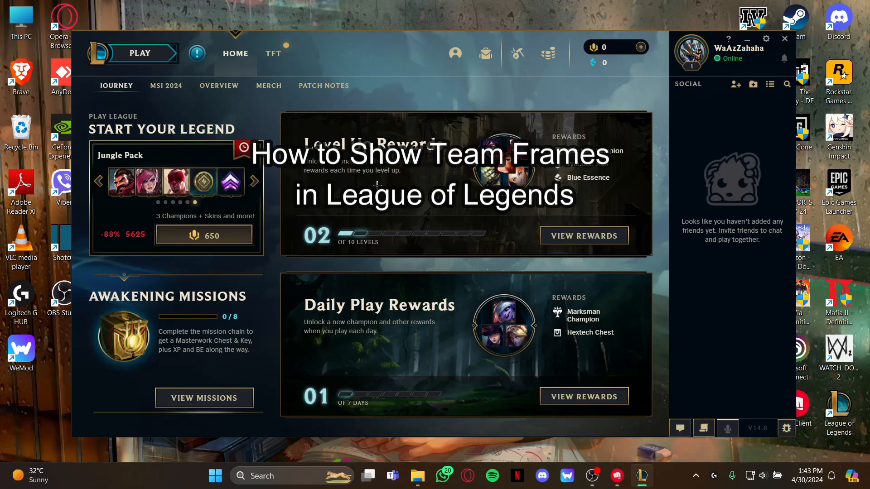
Step: Dismiss the prompts on the client home page
left_click(254, 181)
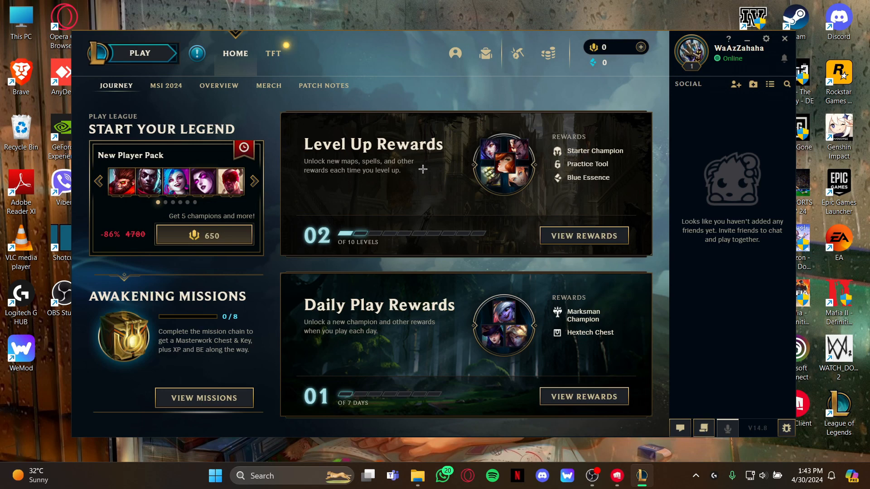
mouse_move(416, 178)
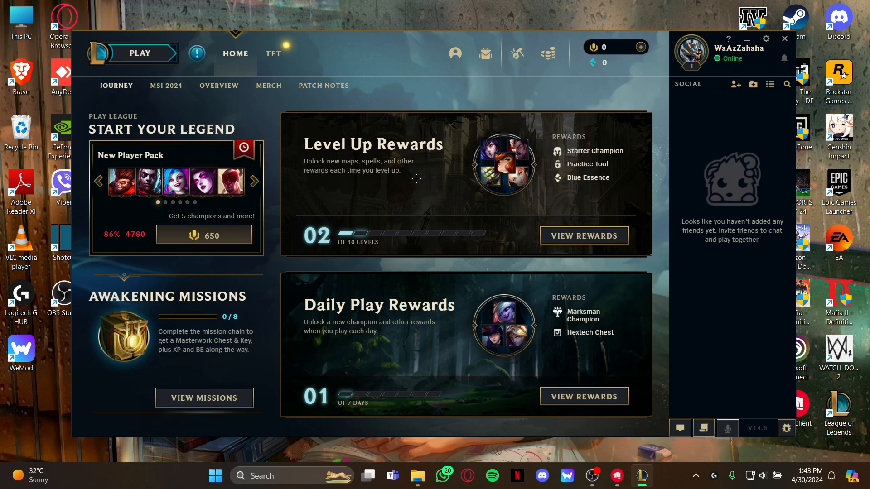
left_click(253, 182)
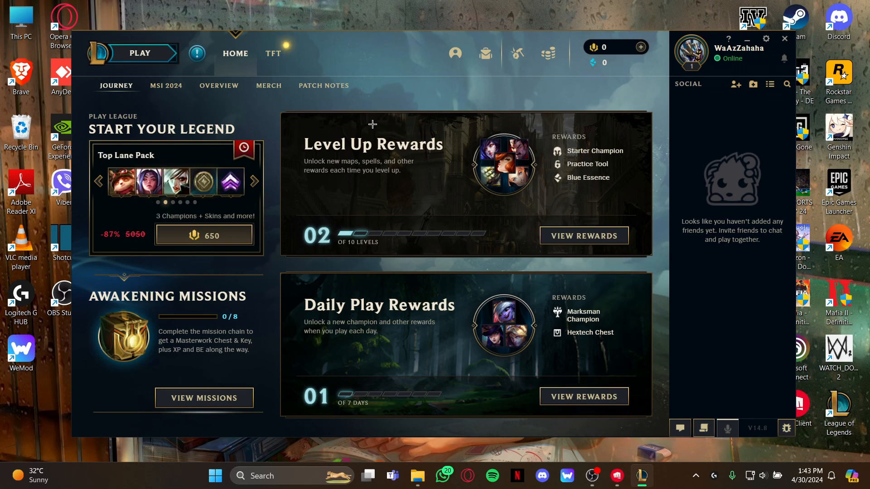
mouse_move(358, 147)
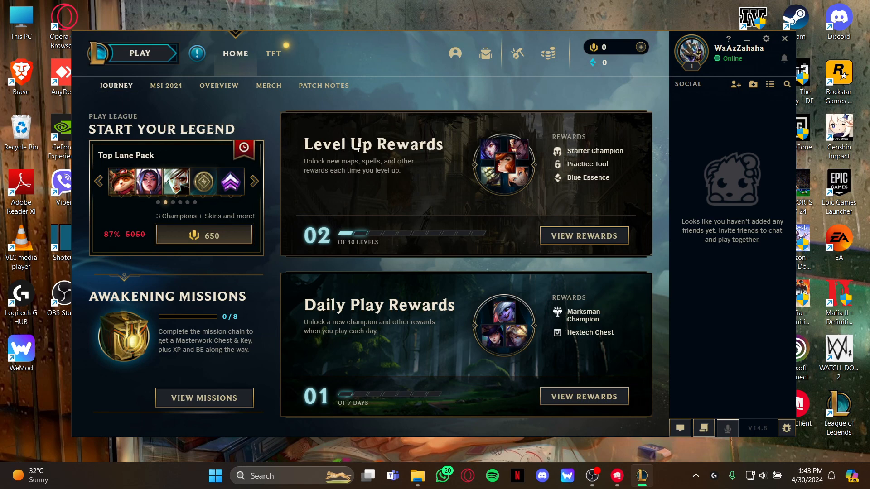
left_click(254, 182)
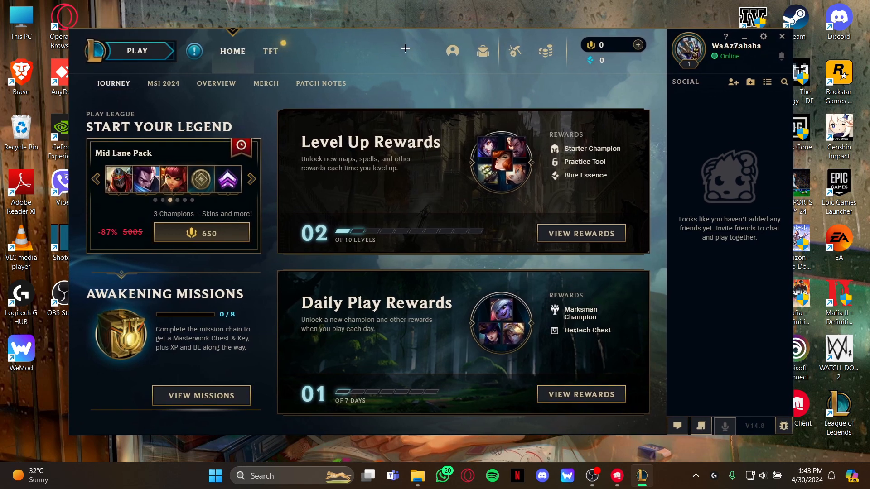
mouse_move(413, 148)
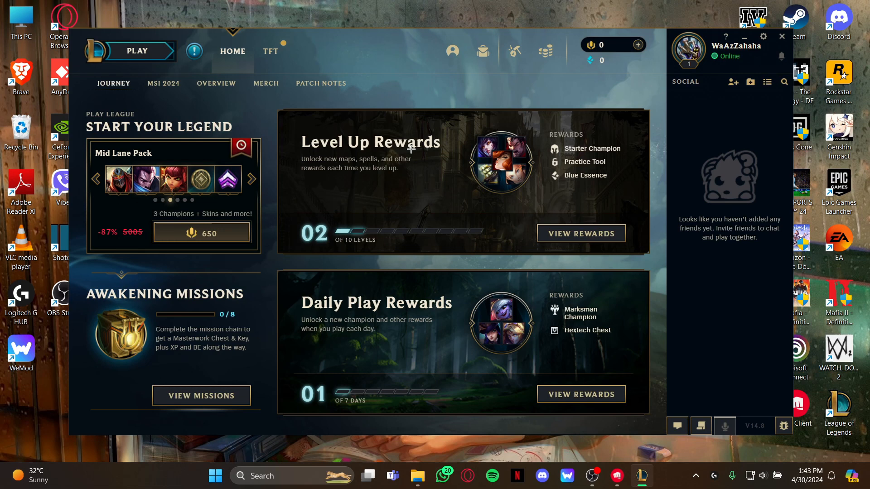
mouse_move(703, 141)
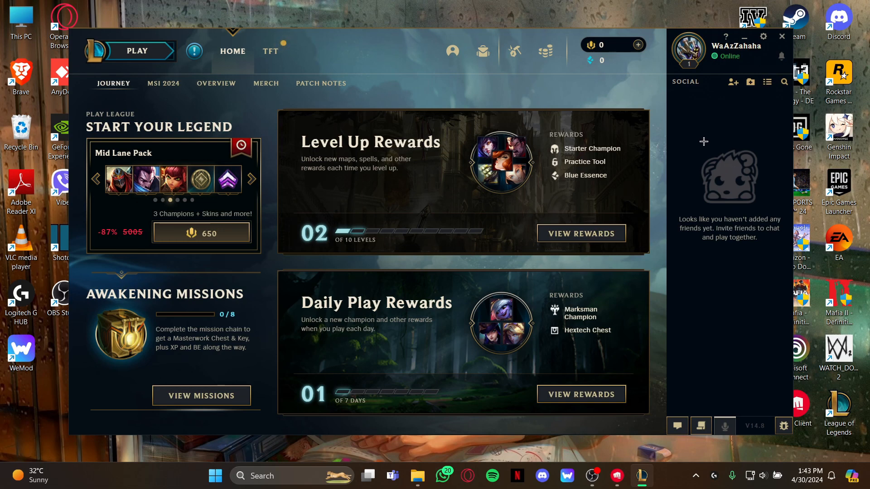
left_click(250, 179)
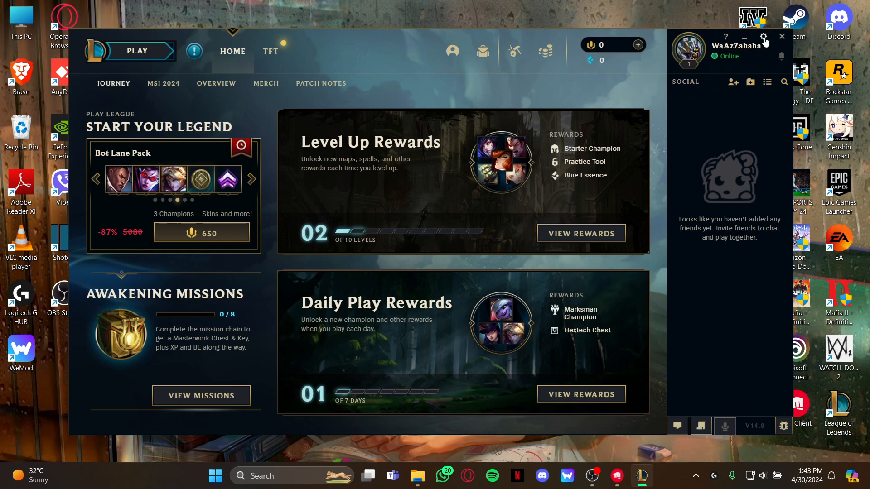
Step: Open the client Settings and scroll the sidebar toward the In-Game section
left_click(763, 37)
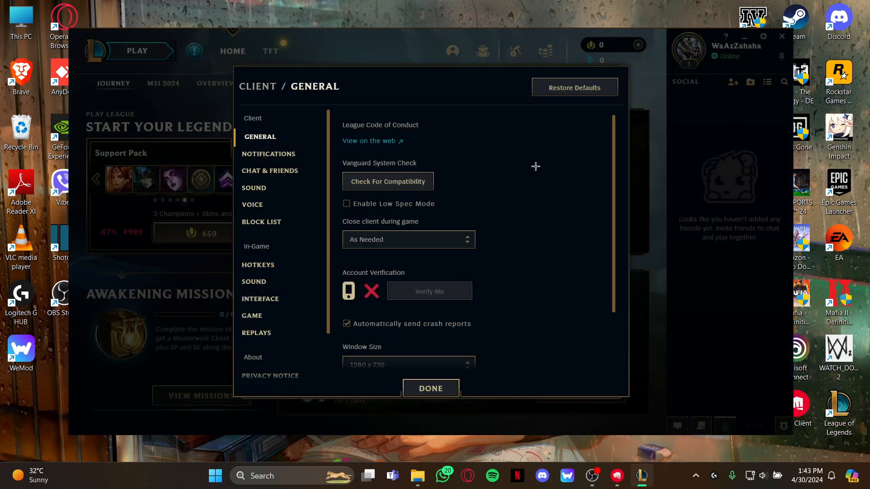
scroll("down", 3)
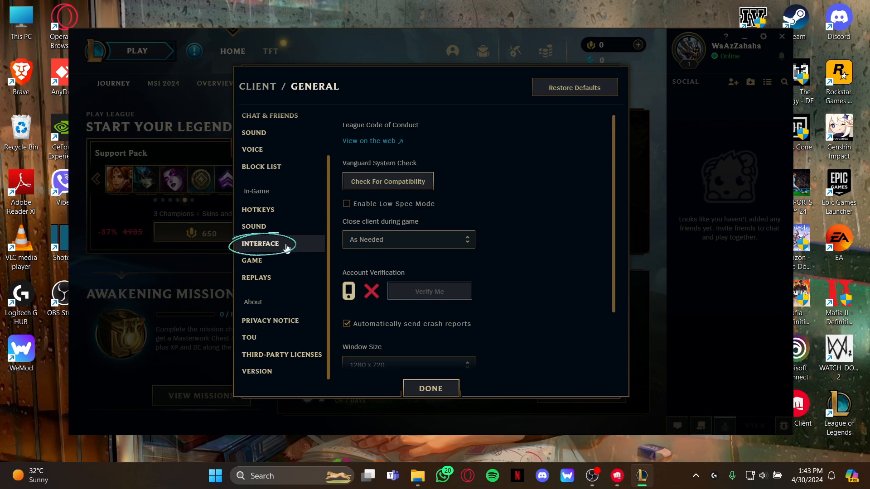
Step: Review the In-Game Interface settings, checking Show Team Frames on Left
left_click(260, 244)
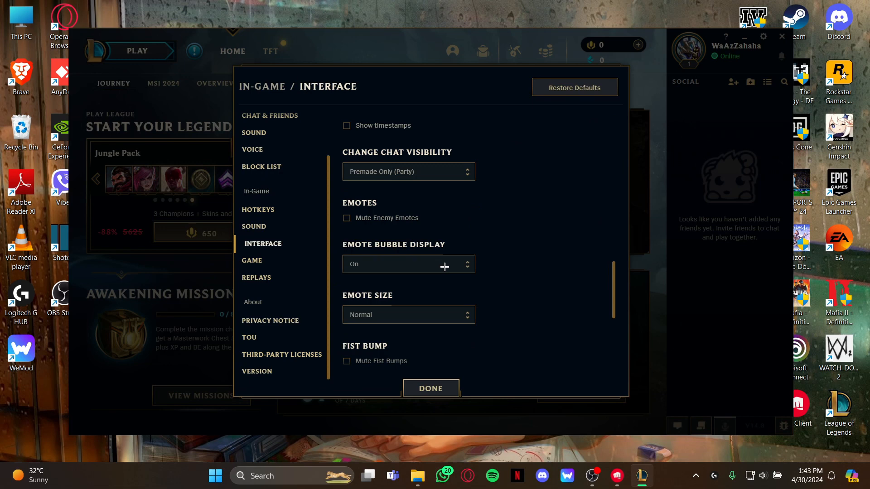
scroll("down", 3)
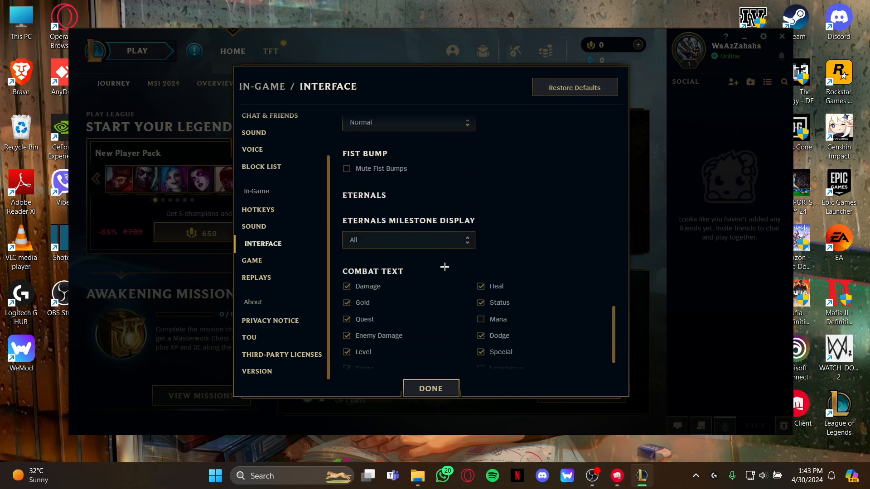
scroll("down", 3)
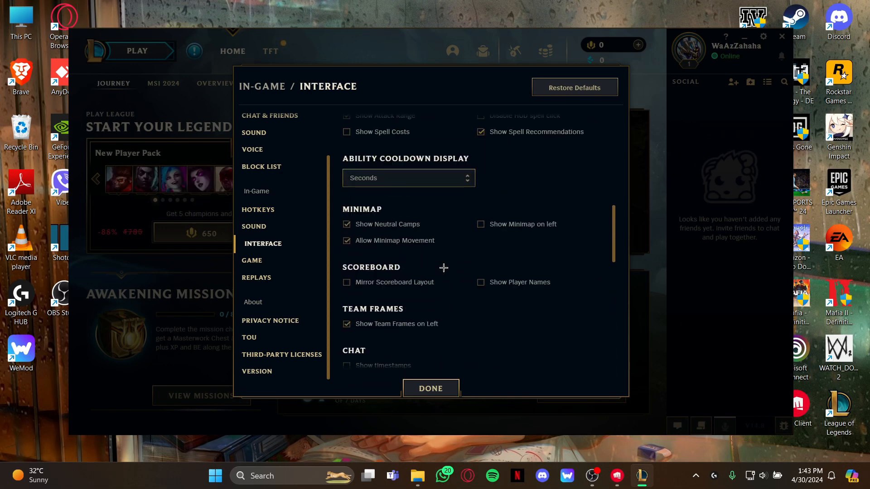
scroll("up", 3)
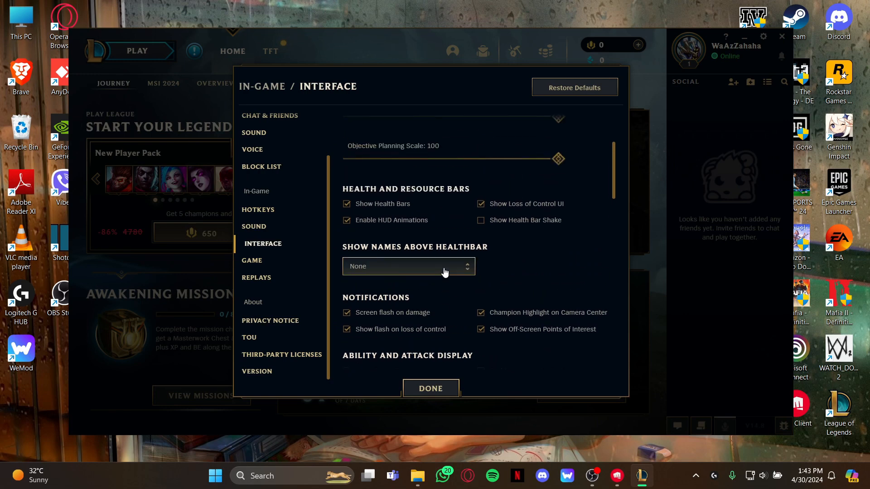
scroll("down", 3)
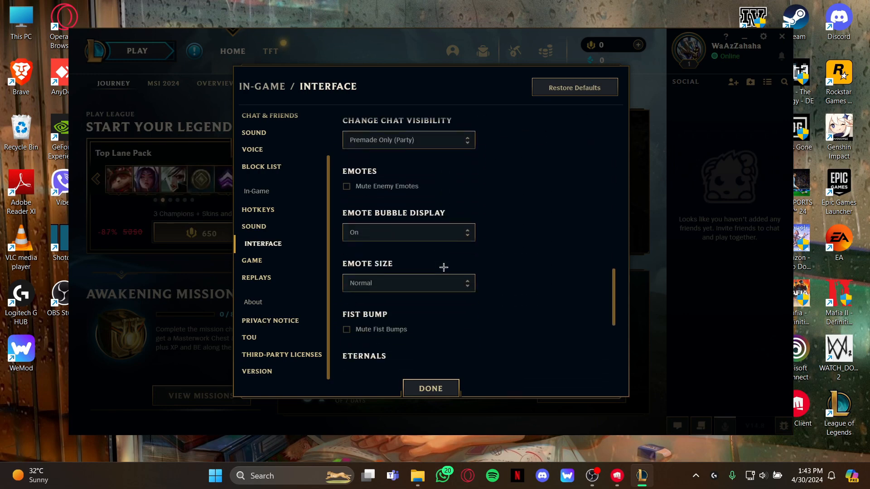
scroll("up", 3)
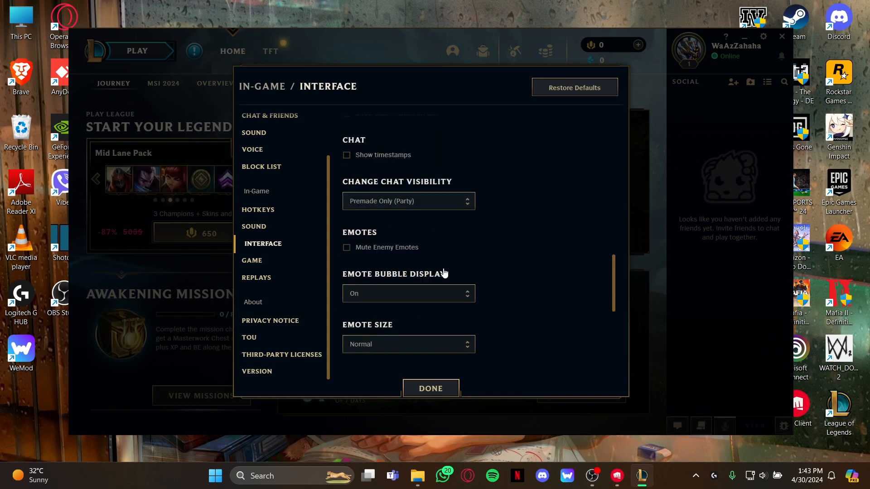
scroll("up", 3)
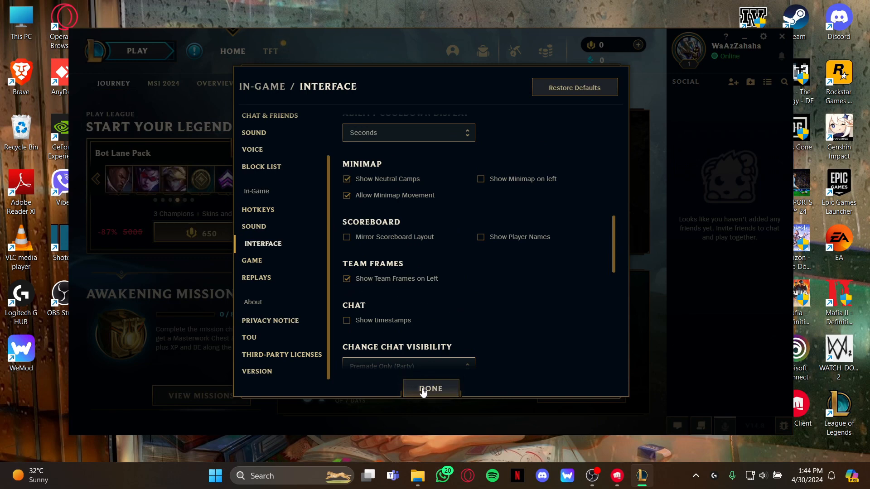
Step: Save the settings with Done and return to the home page
left_click(431, 388)
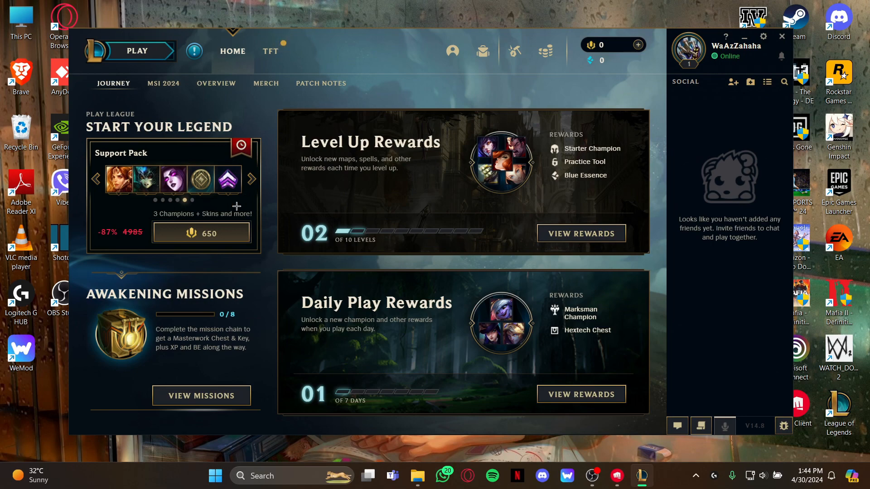
mouse_move(762, 146)
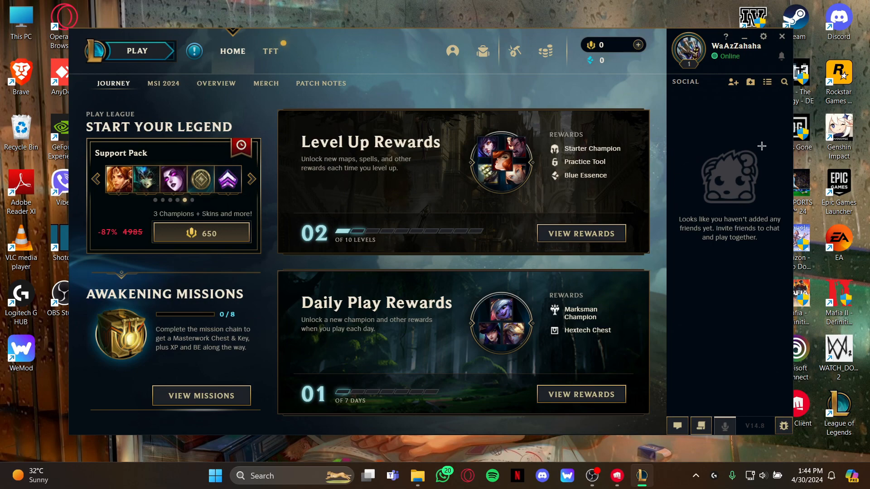
mouse_move(764, 37)
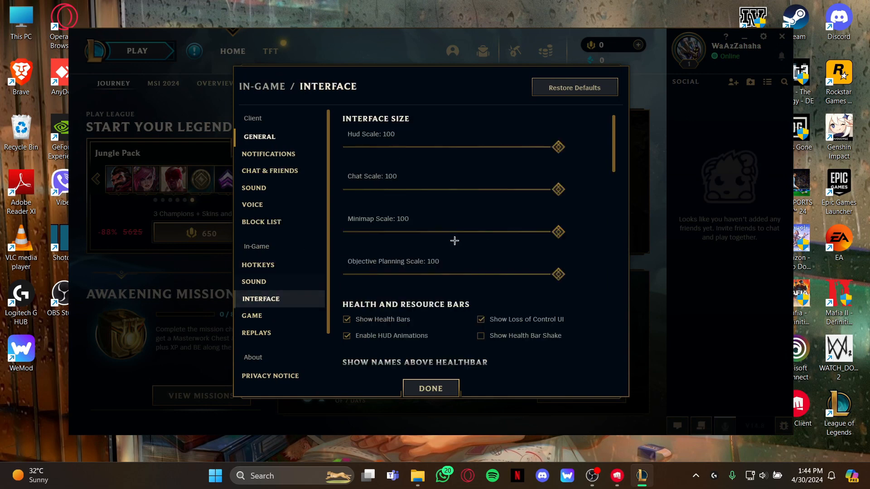
Step: Verify Show Team Frames on Left is still ticked and close settings with Done
scroll("down", 3)
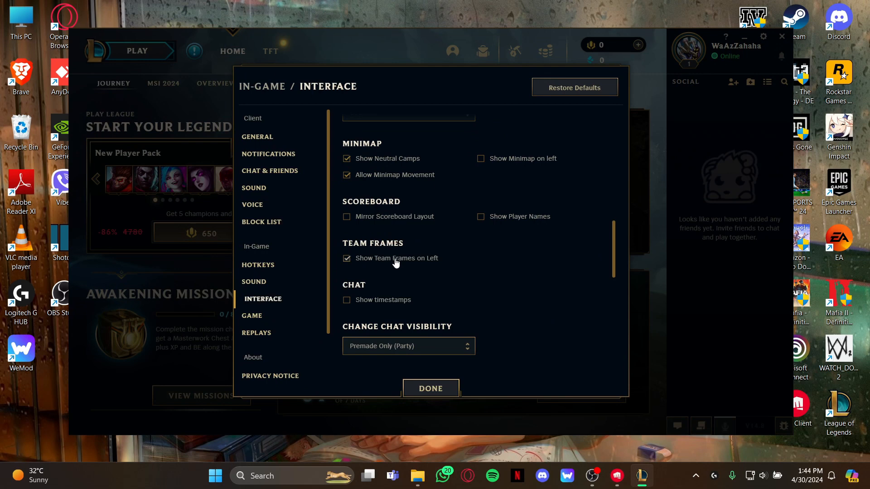
mouse_move(387, 322)
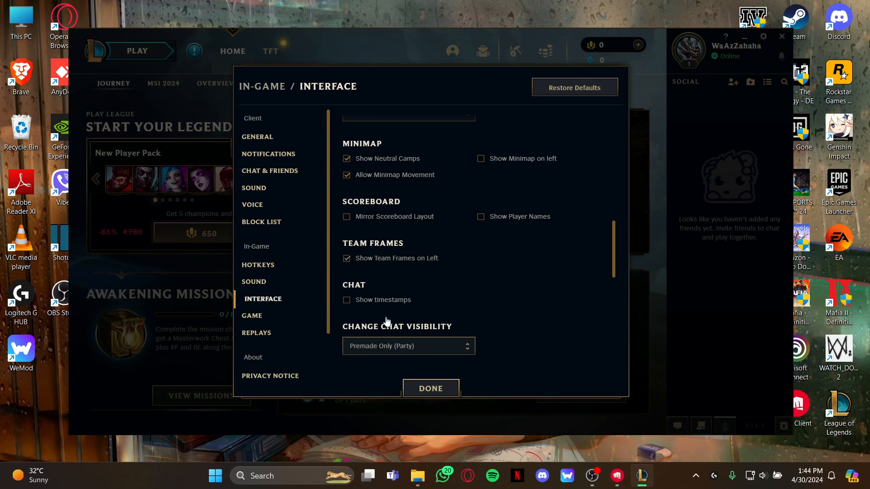
left_click(431, 388)
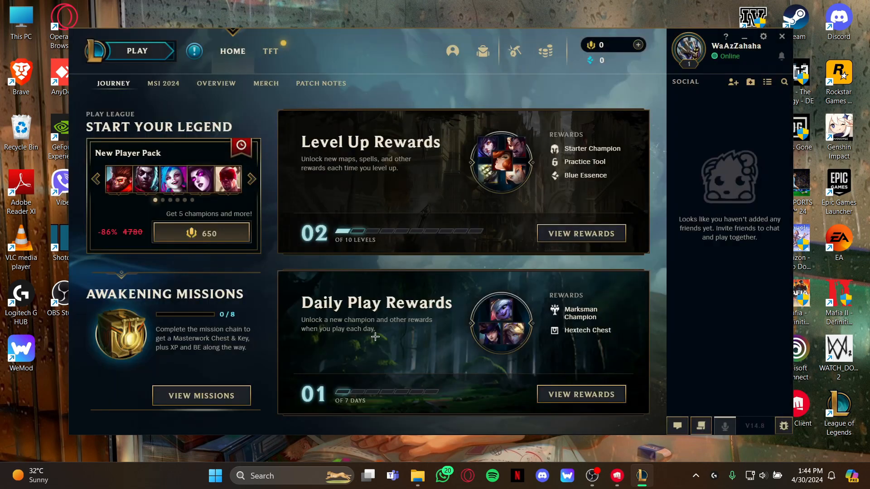
left_click(252, 179)
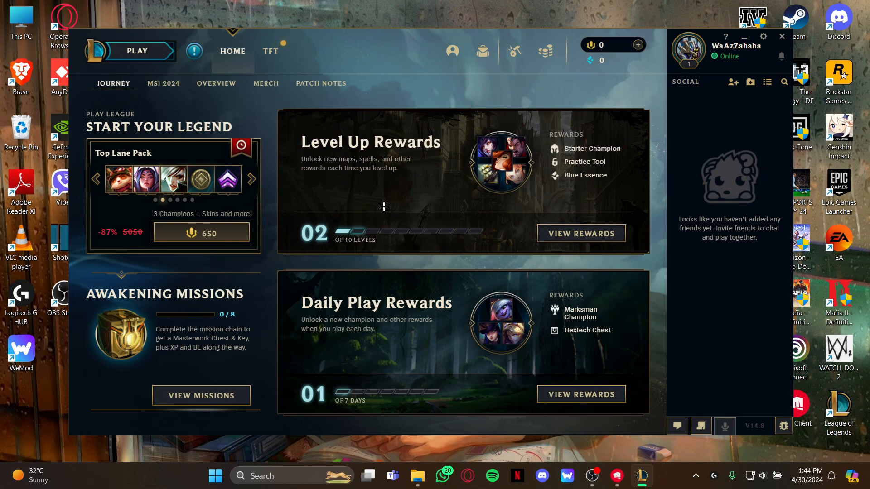
mouse_move(388, 243)
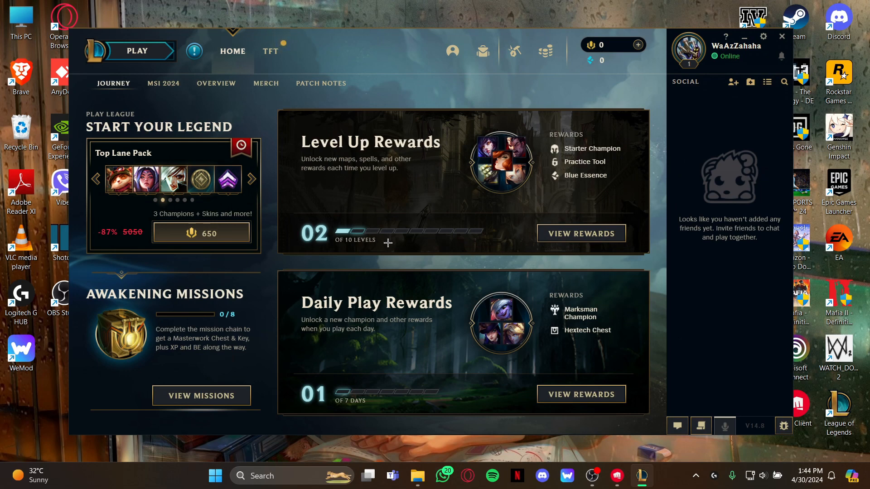
left_click(250, 179)
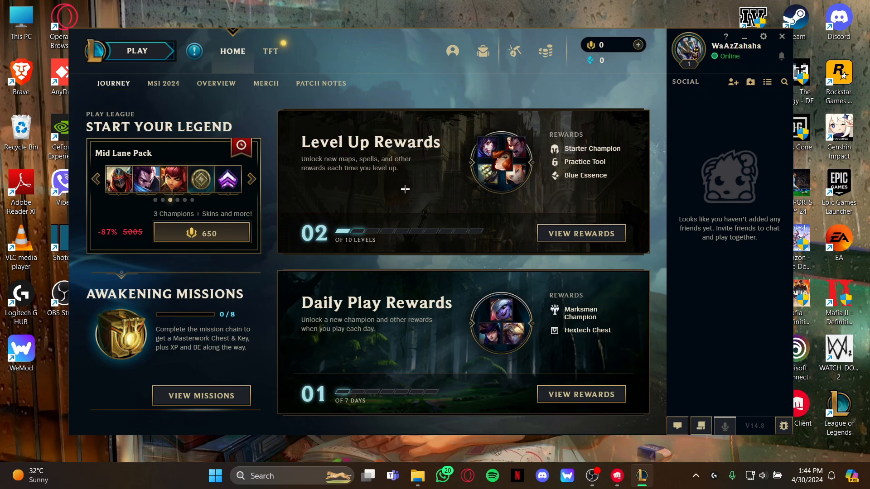
mouse_move(505, 167)
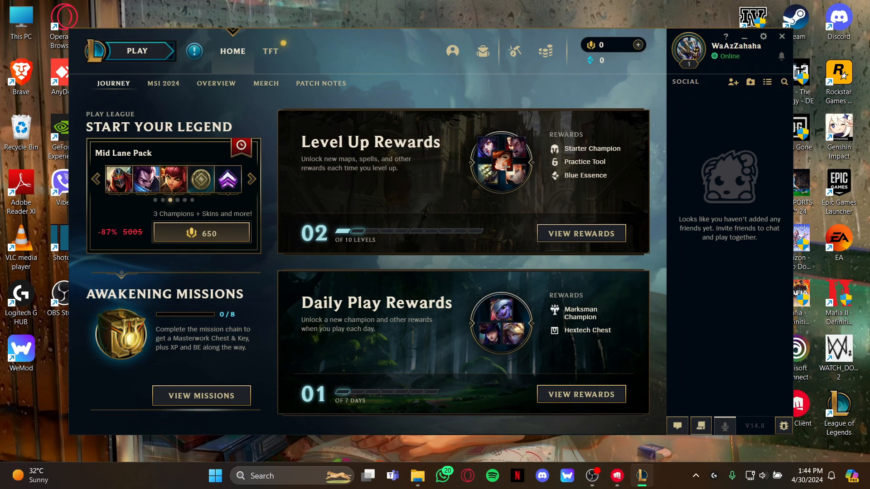
left_click(250, 178)
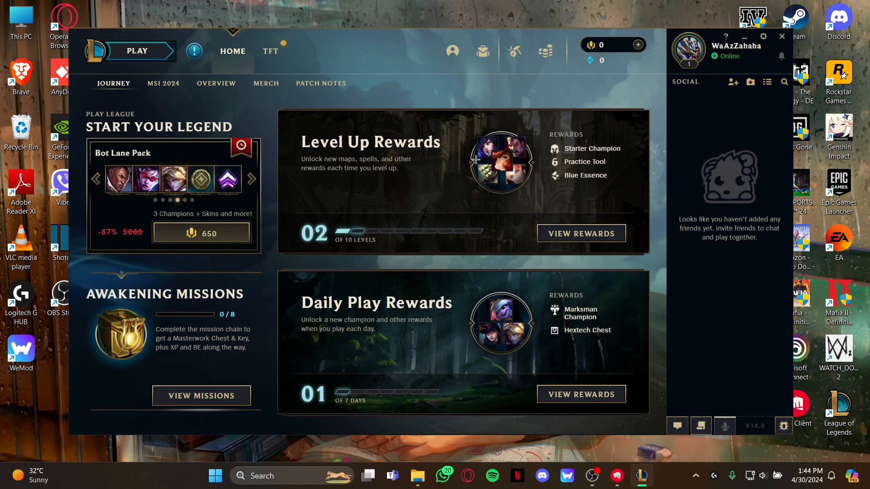
mouse_move(470, 199)
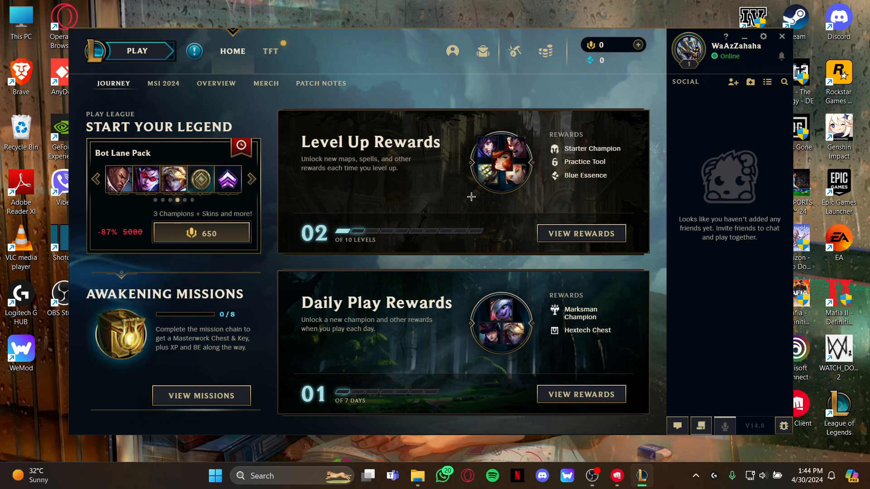
left_click(251, 178)
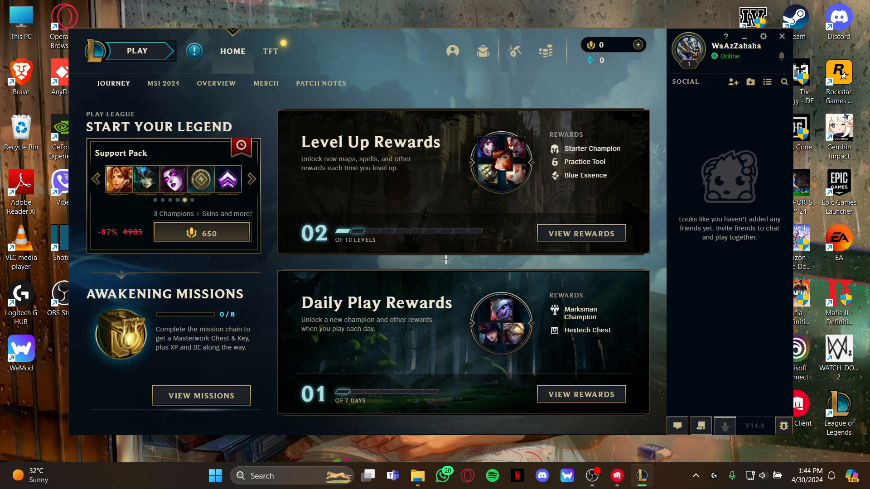
left_click(251, 178)
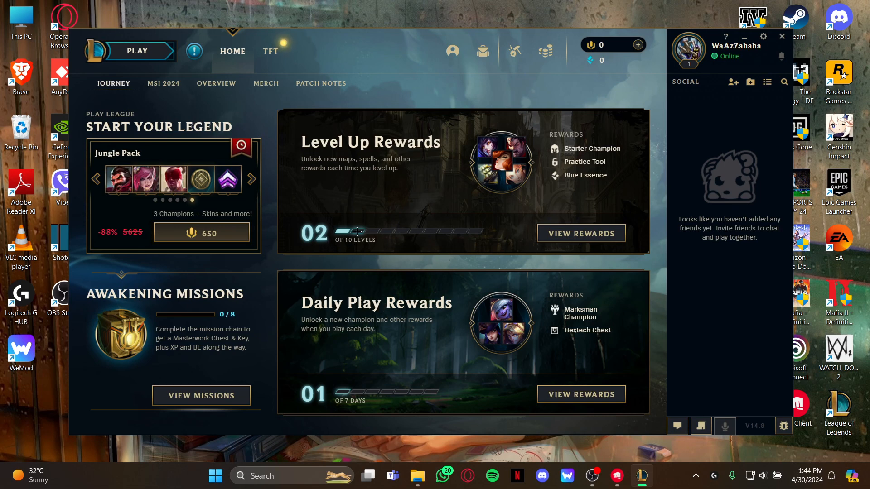
mouse_move(389, 181)
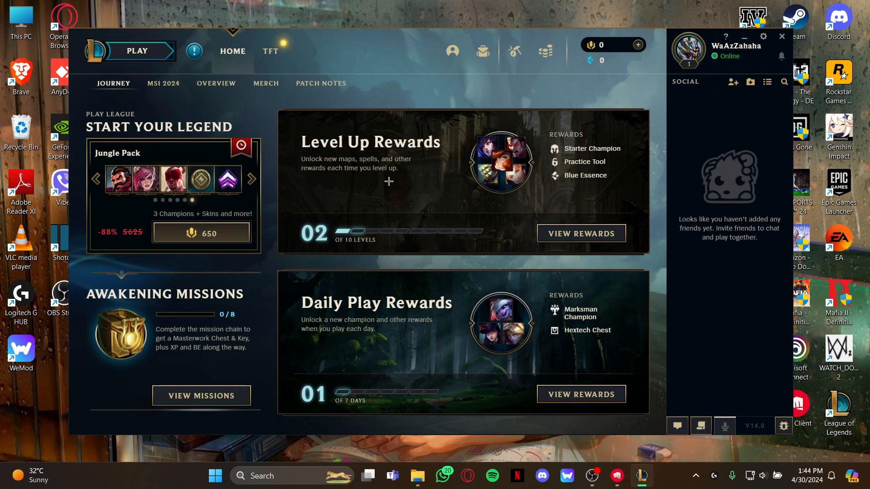
mouse_move(461, 129)
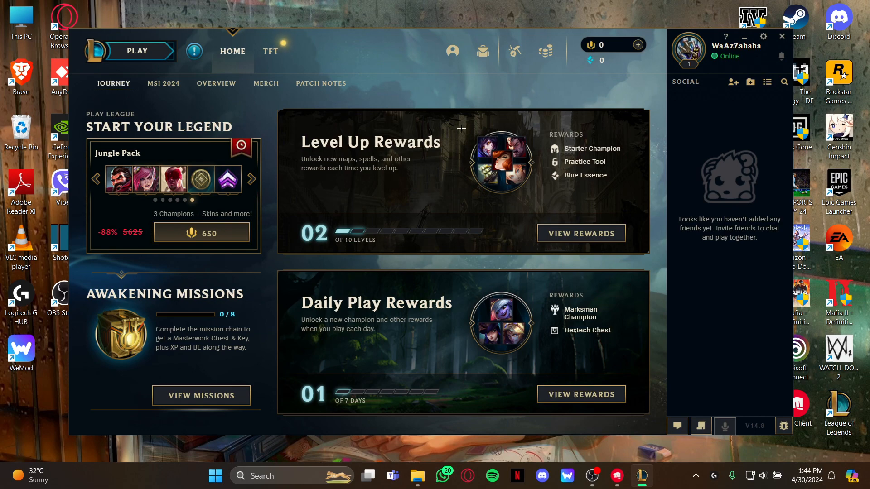